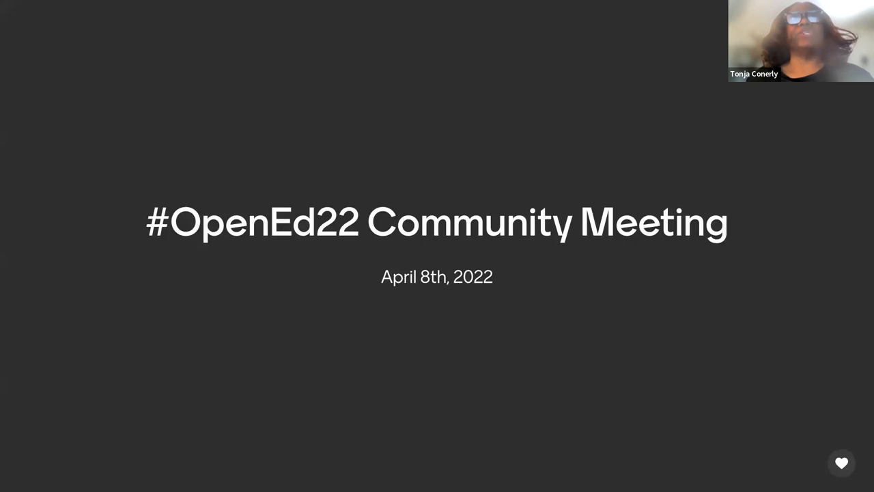
{"action": "mouse_move", "coordinate": [756, 225]}
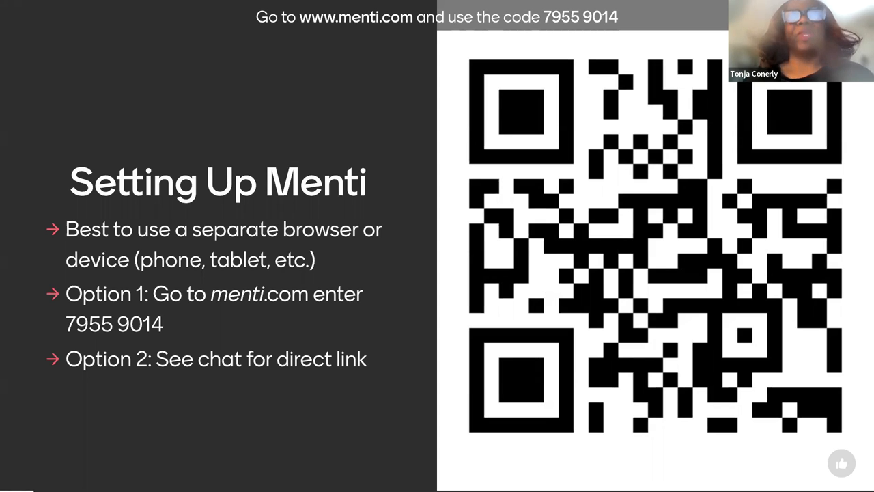
{"action": "mouse_move", "coordinate": [815, 308]}
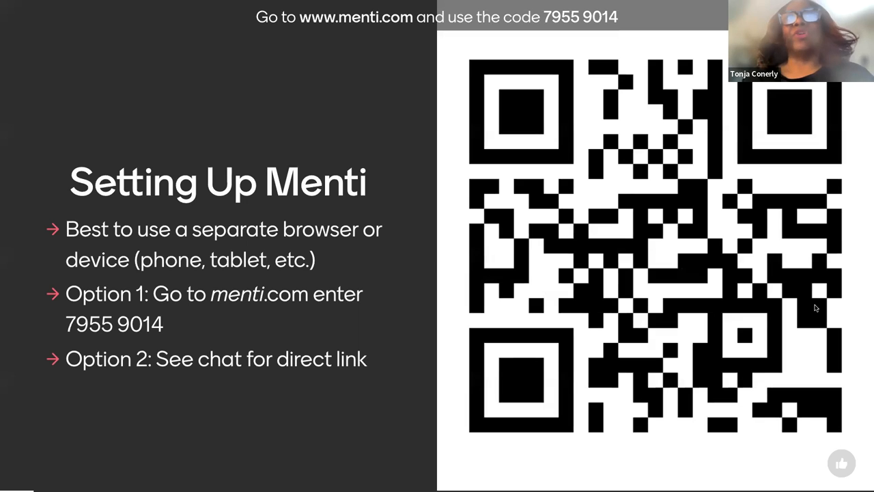
{"action": "mouse_move", "coordinate": [775, 313]}
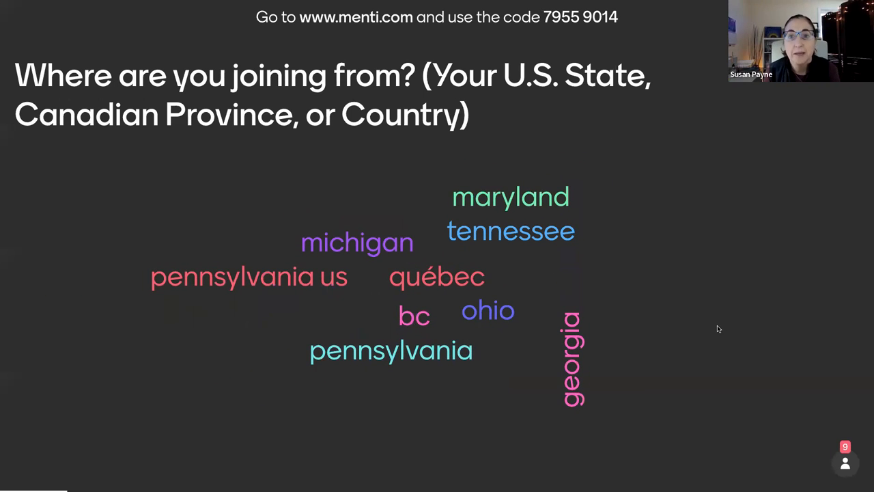
{"action": "mouse_move", "coordinate": [718, 316]}
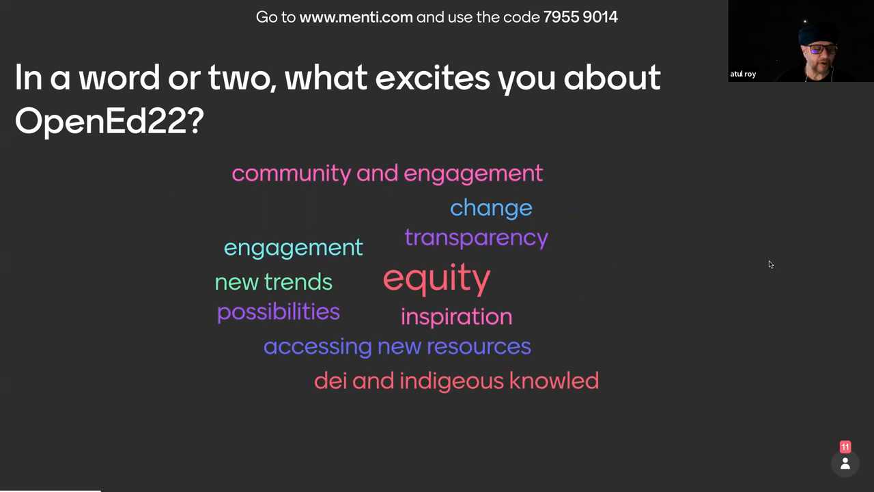
{"action": "mouse_move", "coordinate": [798, 263]}
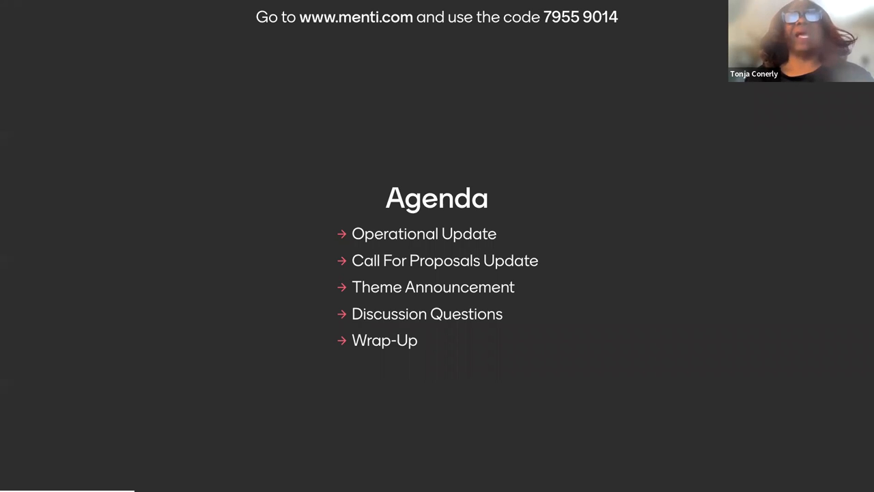
{"action": "mouse_move", "coordinate": [817, 284]}
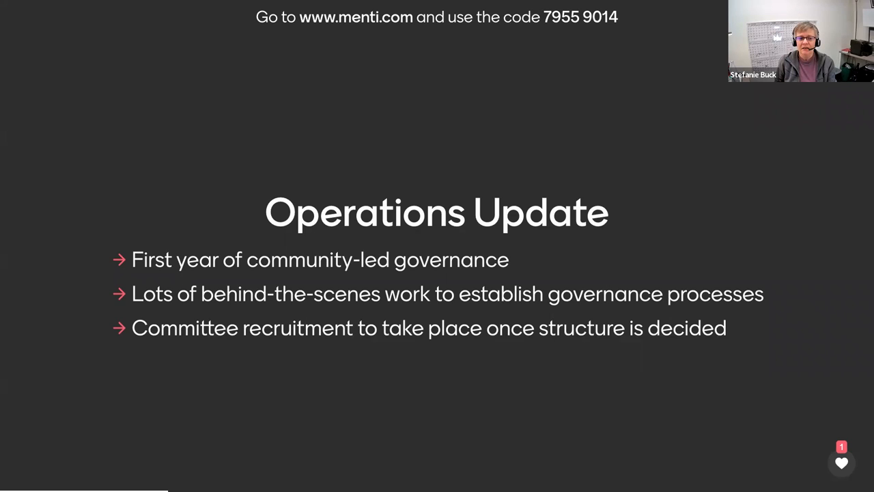
Advance to the Operations Update slide on community-led governance.
{"action": "left_click", "coordinate": [840, 462]}
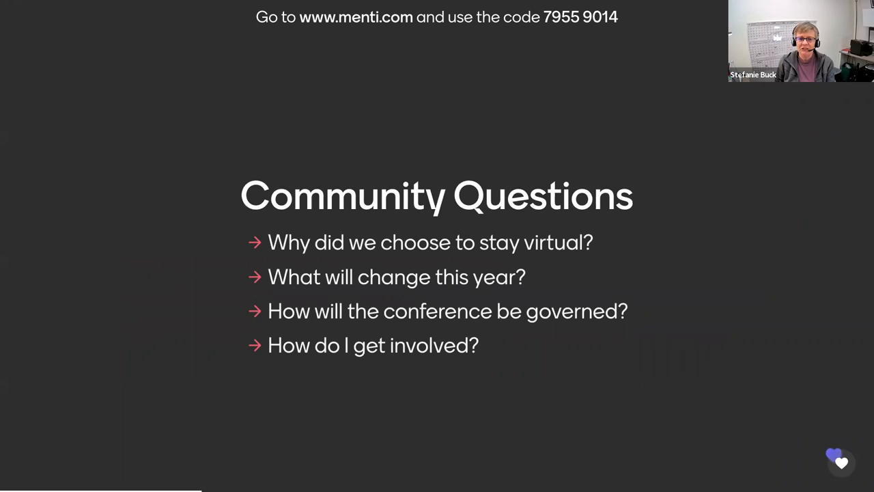
Advance to the Community Questions slide with its four discussion questions.
{"action": "left_click", "coordinate": [841, 462]}
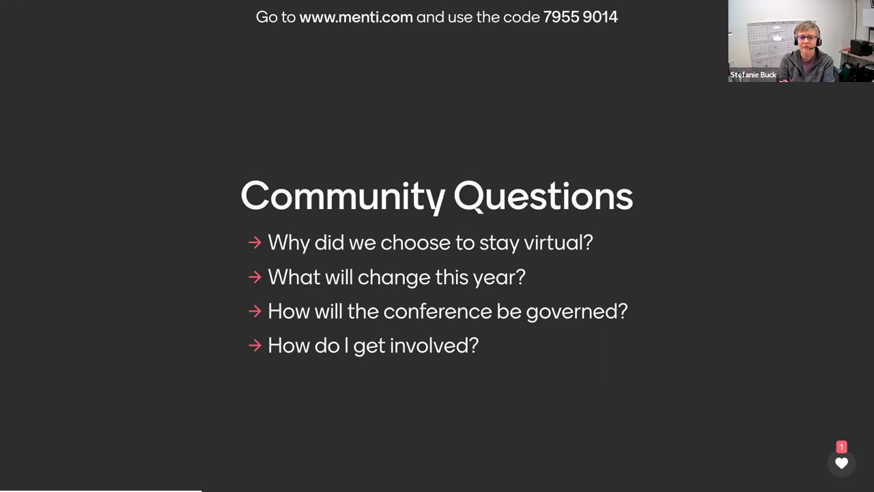
{"action": "mouse_move", "coordinate": [797, 309]}
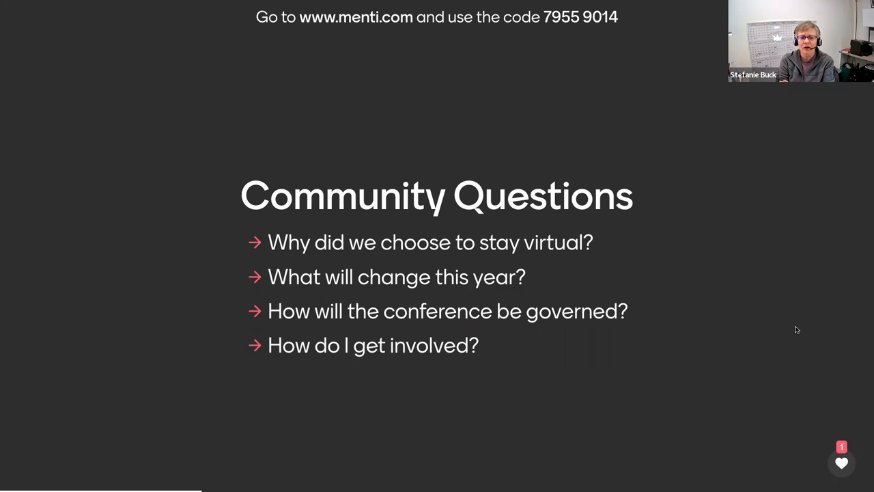
{"action": "mouse_move", "coordinate": [813, 338]}
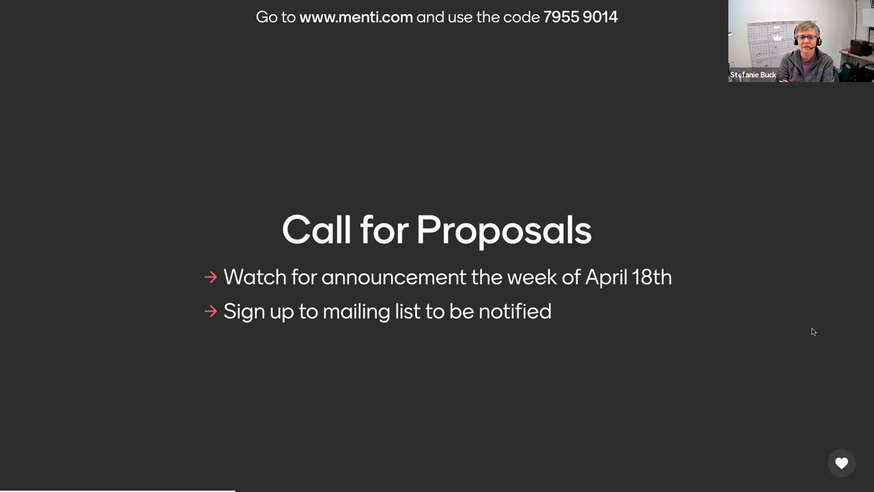
{"action": "mouse_move", "coordinate": [796, 322]}
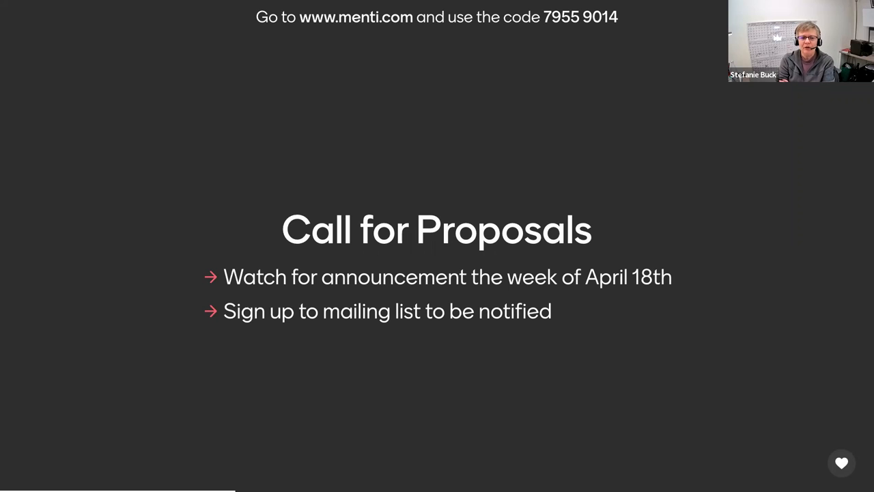
{"action": "mouse_move", "coordinate": [802, 312]}
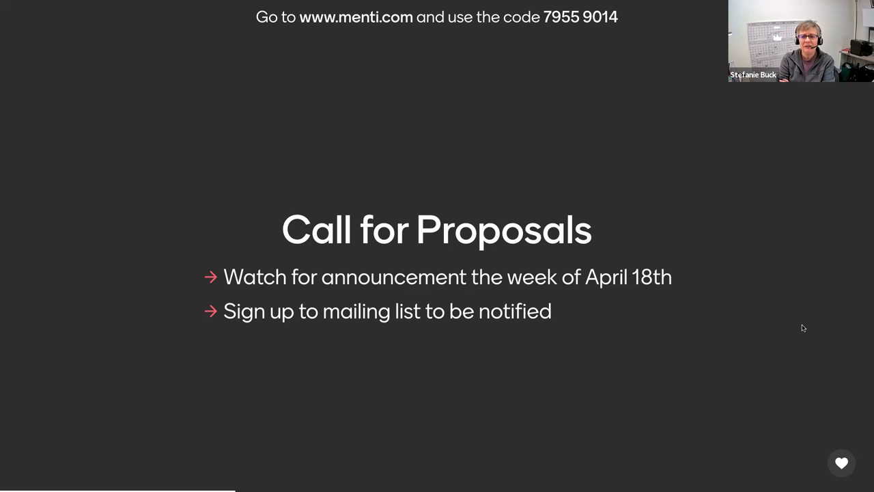
{"action": "mouse_move", "coordinate": [617, 369]}
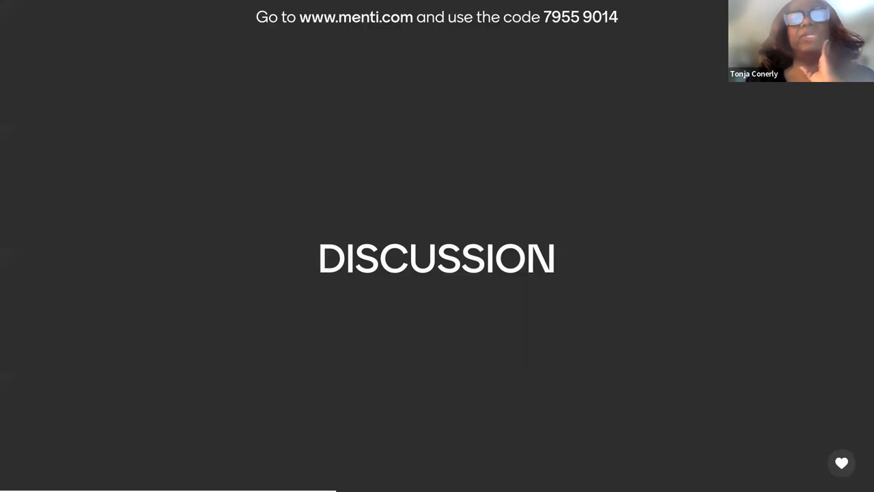
{"action": "mouse_move", "coordinate": [725, 308]}
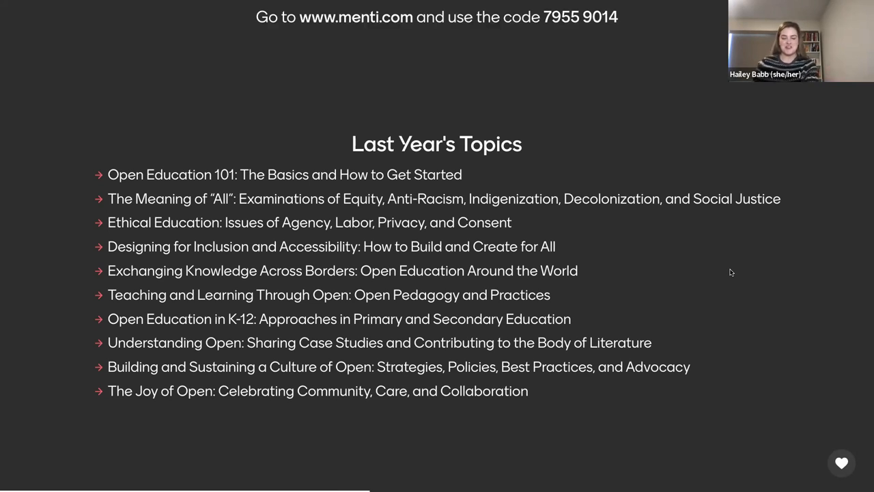
{"action": "mouse_move", "coordinate": [755, 274]}
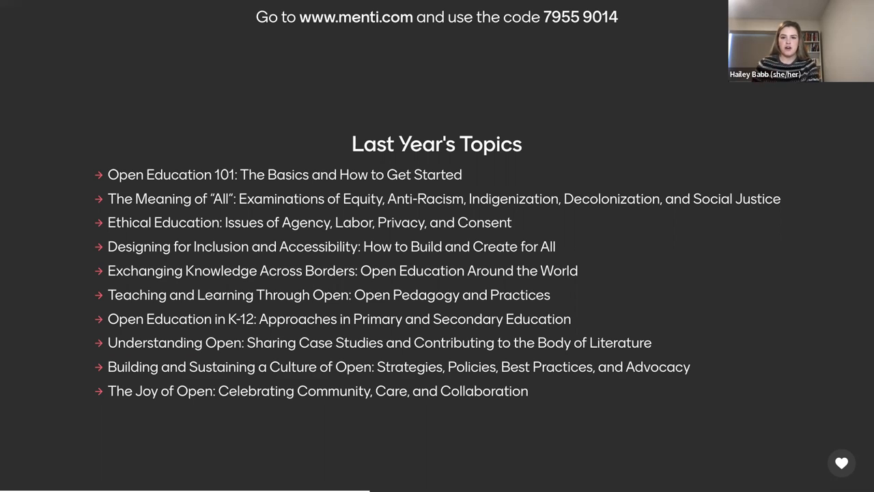
{"action": "left_click", "coordinate": [841, 463]}
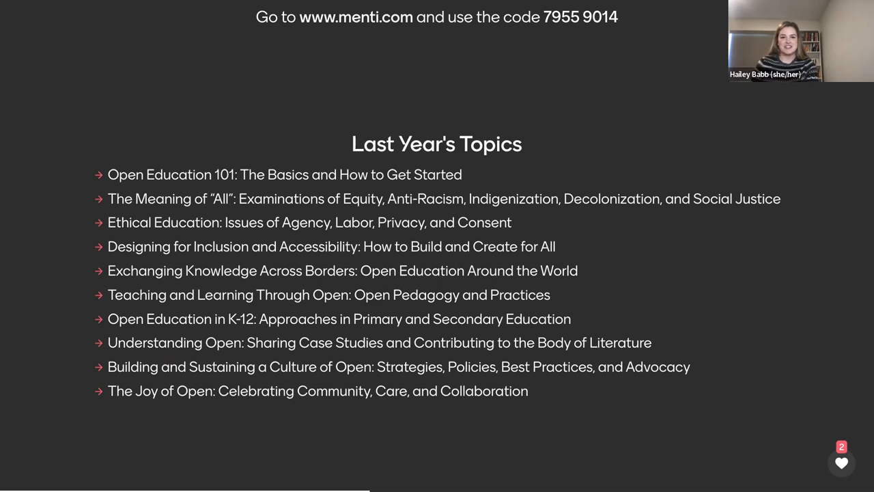
{"action": "mouse_move", "coordinate": [543, 150]}
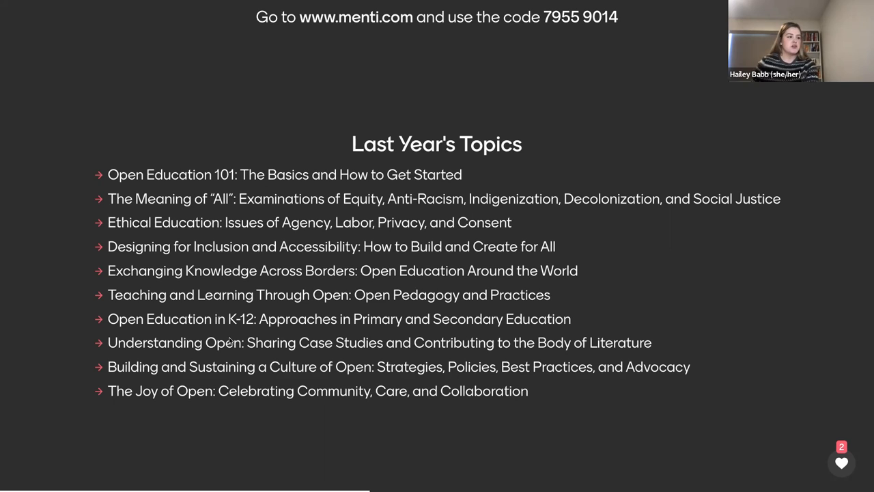
{"action": "mouse_move", "coordinate": [316, 267]}
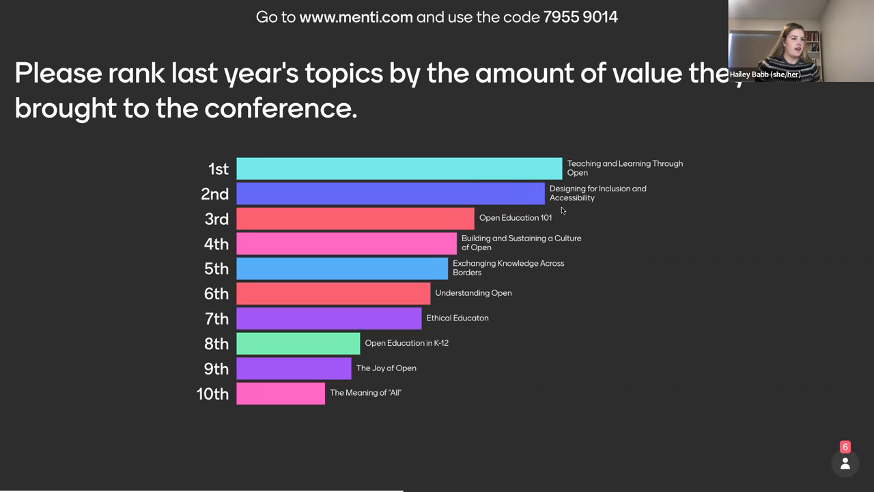
{"action": "mouse_move", "coordinate": [650, 192]}
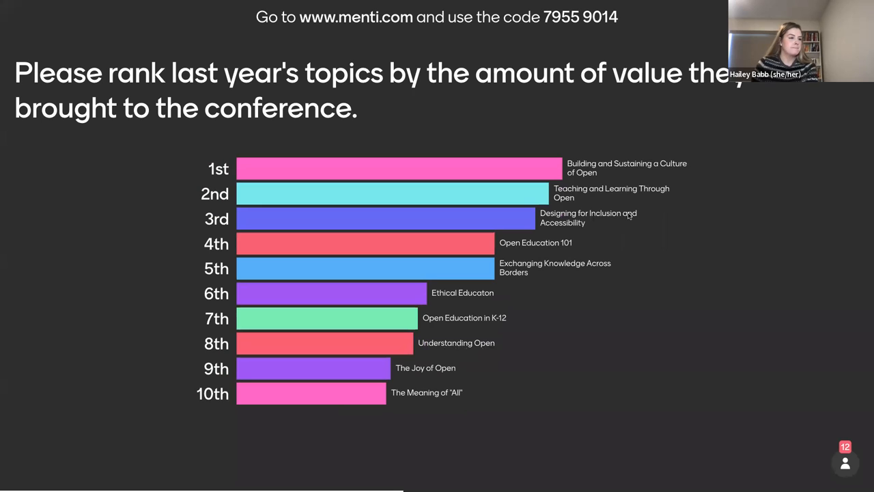
{"action": "mouse_move", "coordinate": [688, 286]}
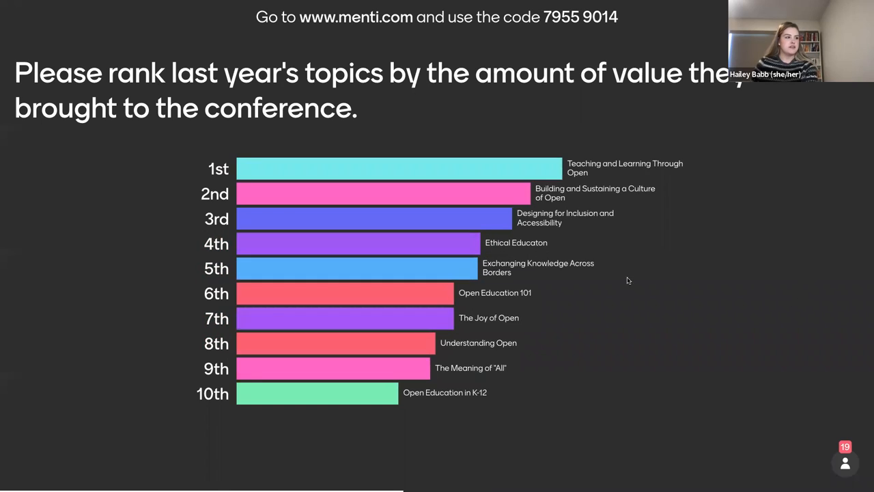
{"action": "mouse_move", "coordinate": [789, 297]}
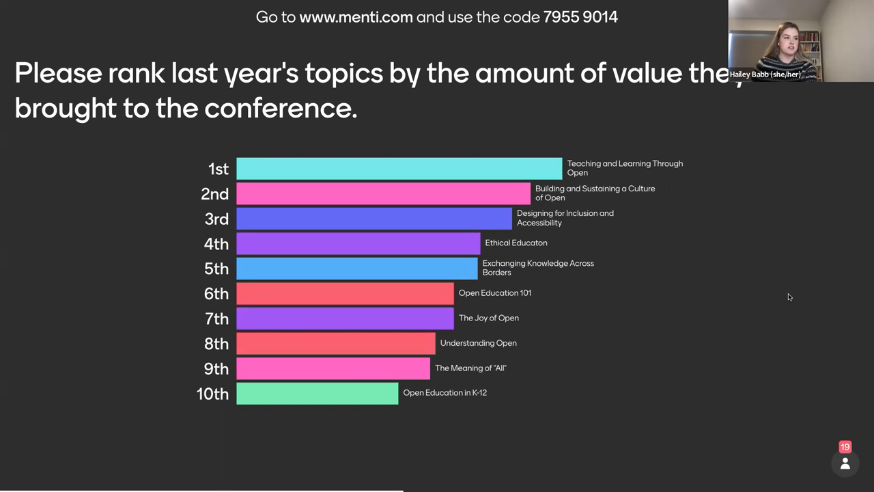
{"action": "mouse_move", "coordinate": [798, 309]}
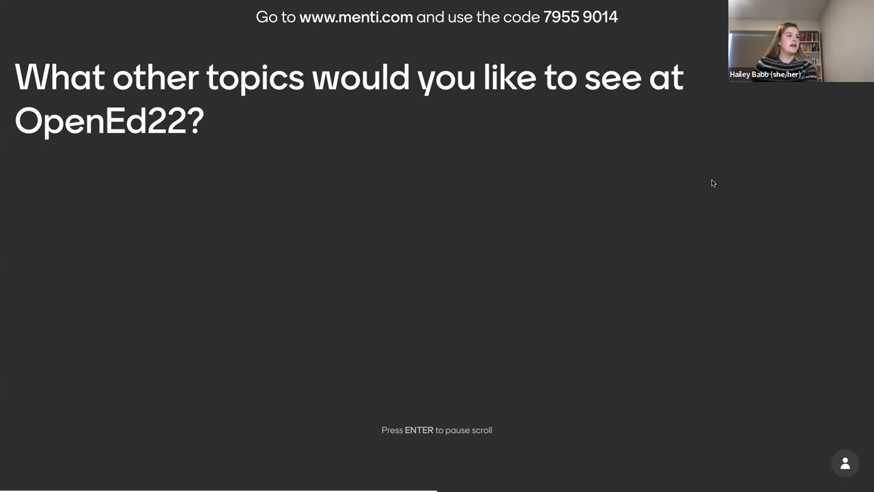
{"action": "mouse_move", "coordinate": [802, 275]}
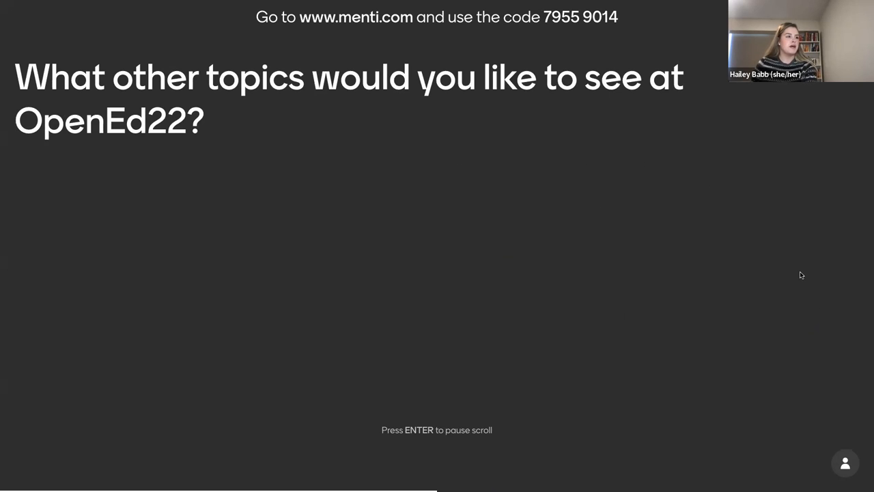
{"action": "mouse_move", "coordinate": [805, 280]}
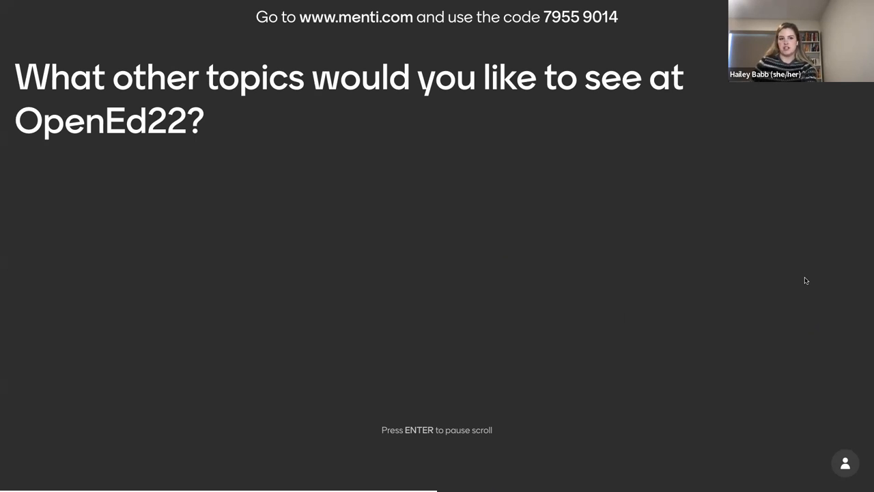
{"action": "mouse_move", "coordinate": [799, 311]}
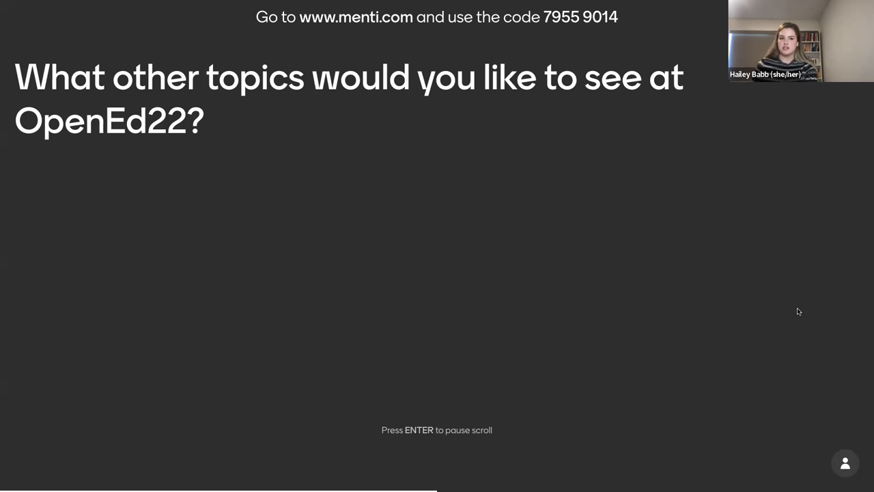
{"action": "mouse_move", "coordinate": [628, 286]}
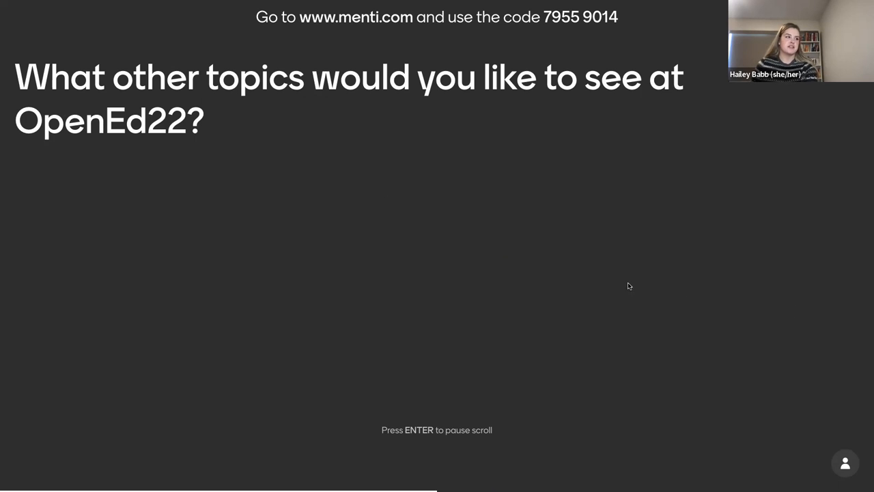
{"action": "mouse_move", "coordinate": [789, 293]}
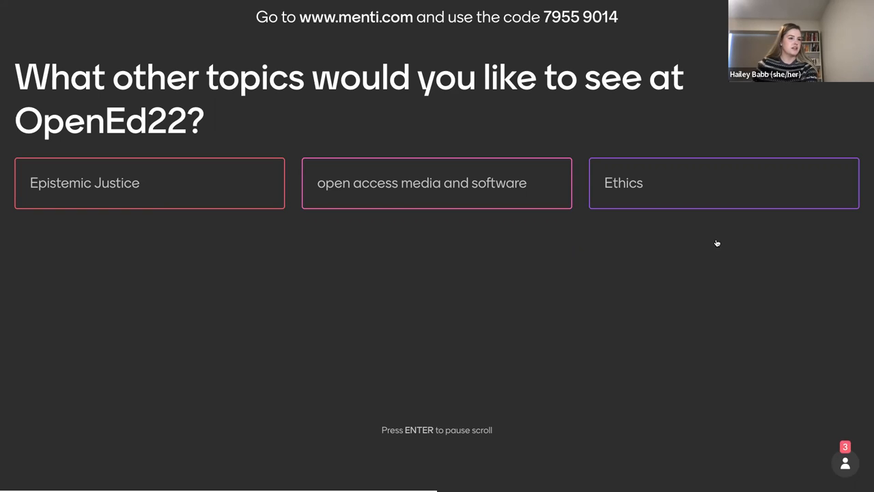
{"action": "mouse_move", "coordinate": [635, 215]}
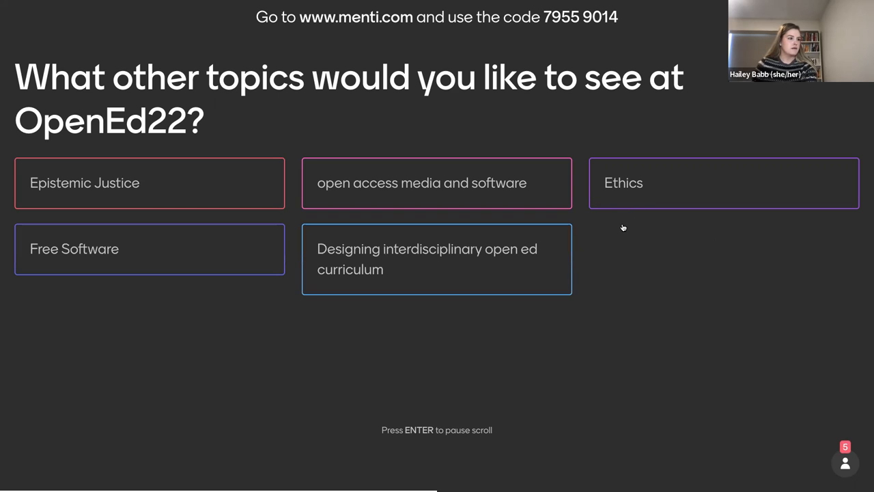
{"action": "mouse_move", "coordinate": [594, 243]}
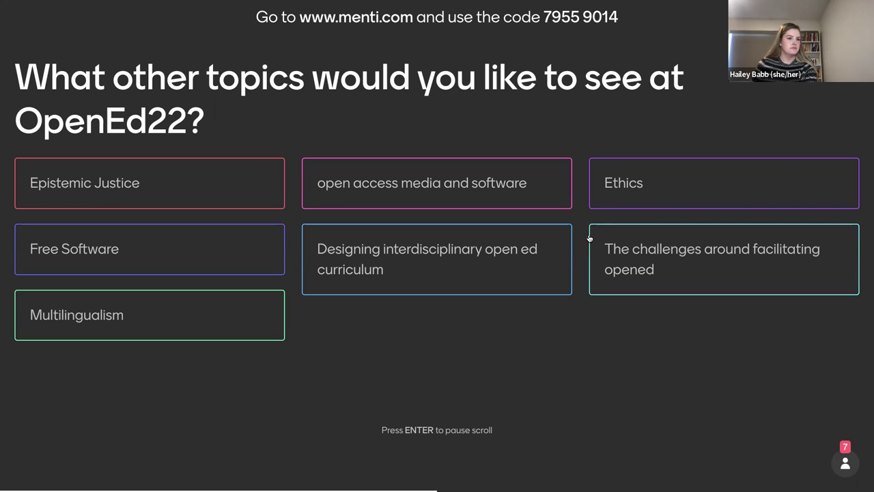
{"action": "mouse_move", "coordinate": [580, 244]}
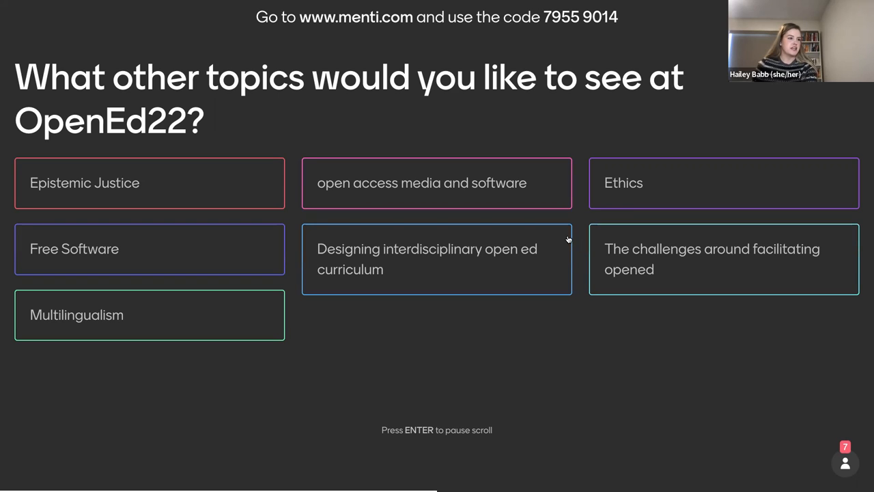
{"action": "mouse_move", "coordinate": [579, 260]}
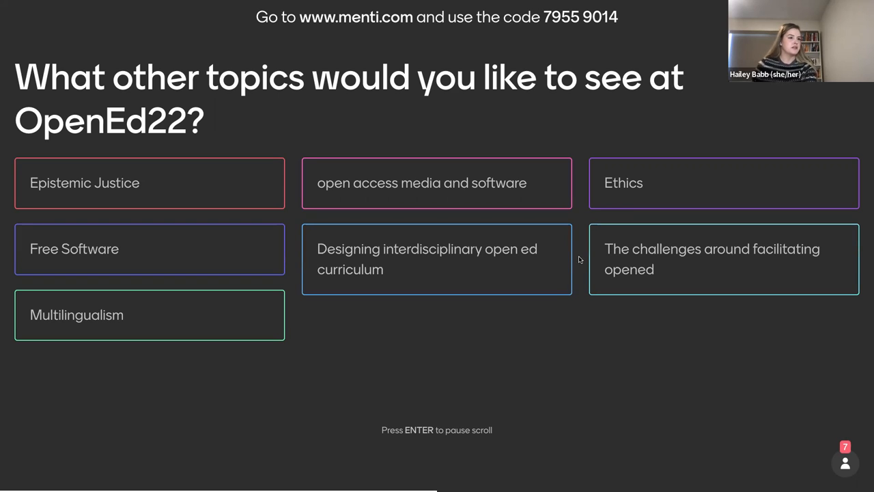
{"action": "mouse_move", "coordinate": [771, 322]}
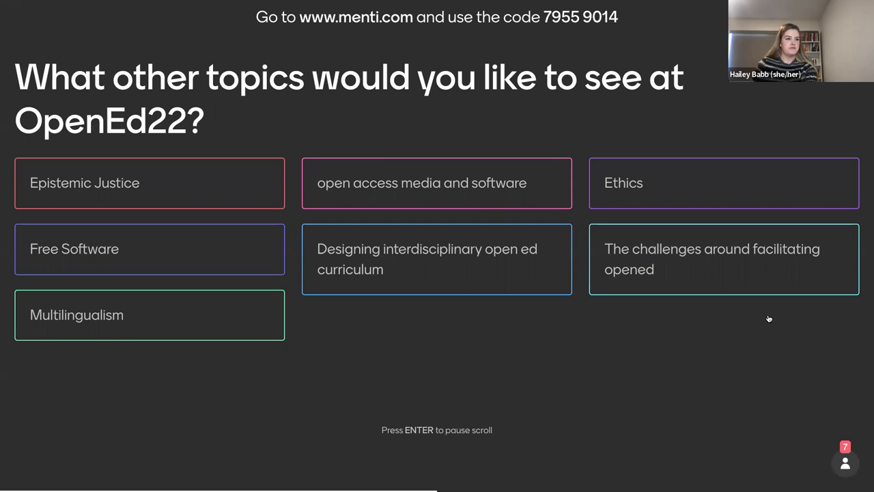
{"action": "mouse_move", "coordinate": [774, 339]}
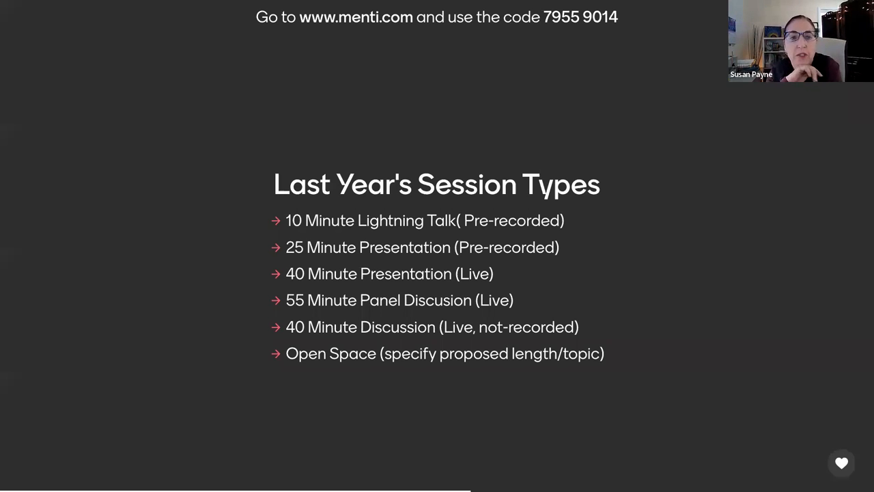
{"action": "mouse_move", "coordinate": [738, 282]}
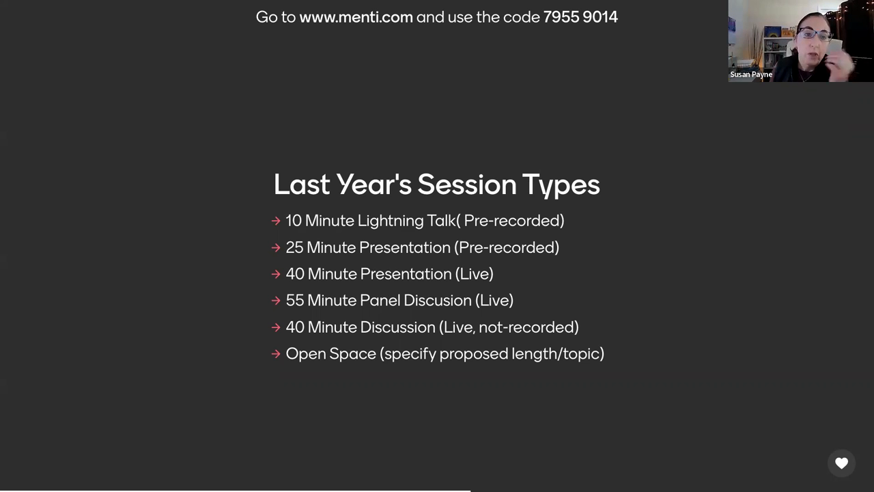
{"action": "mouse_move", "coordinate": [770, 330]}
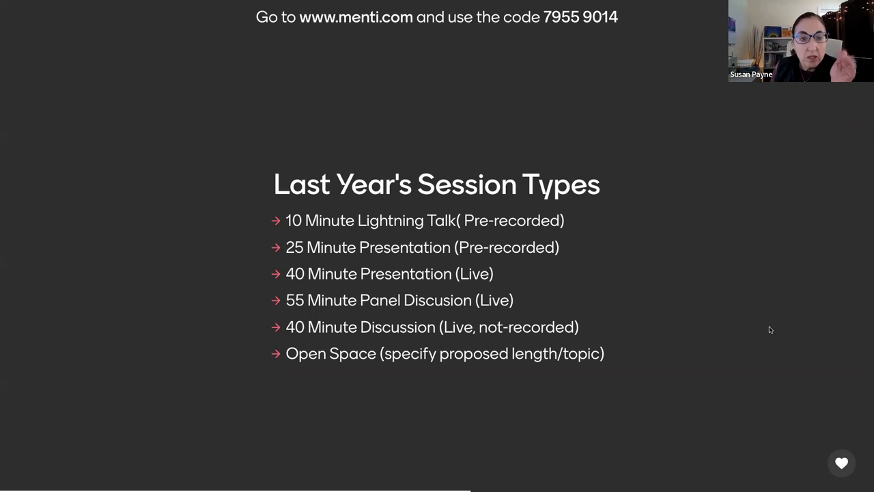
{"action": "mouse_move", "coordinate": [809, 318]}
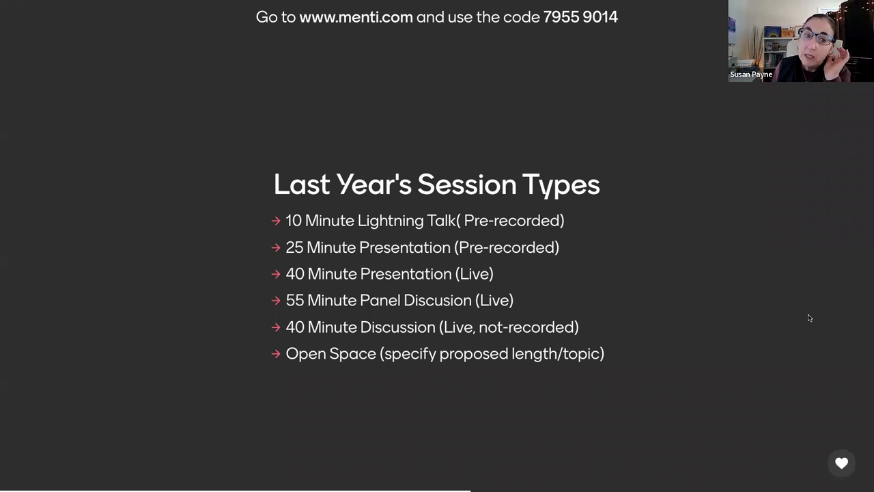
Advance to the 'Last Year's Session Types' slide.
{"action": "left_click", "coordinate": [841, 463]}
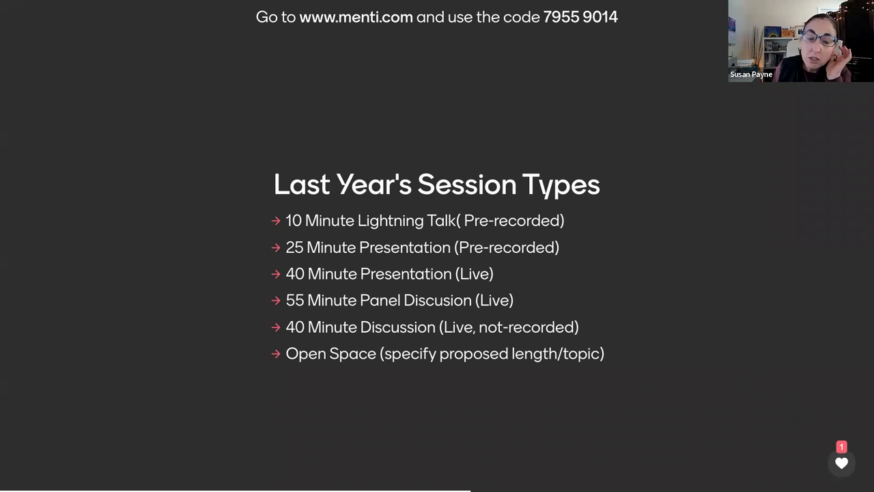
{"action": "mouse_move", "coordinate": [805, 277]}
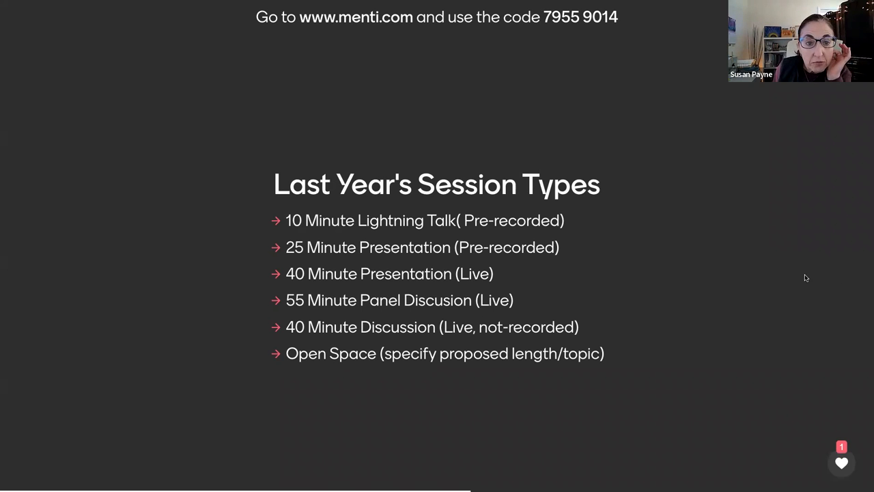
{"action": "mouse_move", "coordinate": [790, 337]}
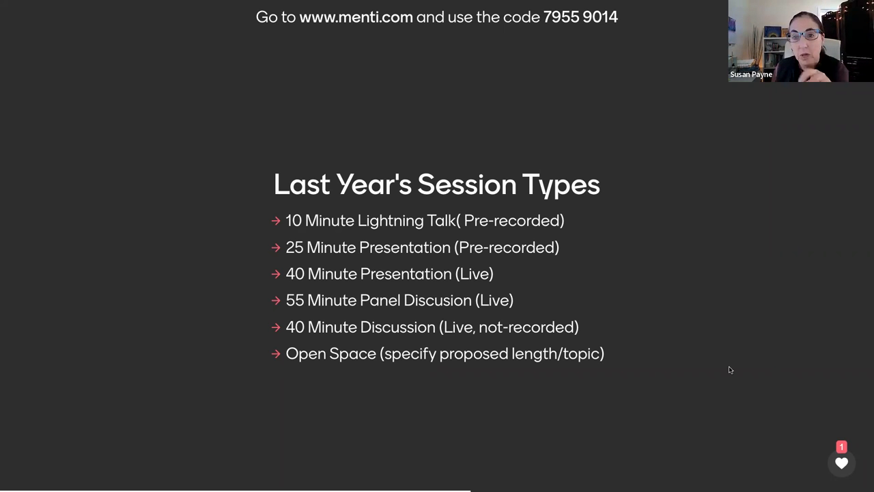
{"action": "mouse_move", "coordinate": [685, 353]}
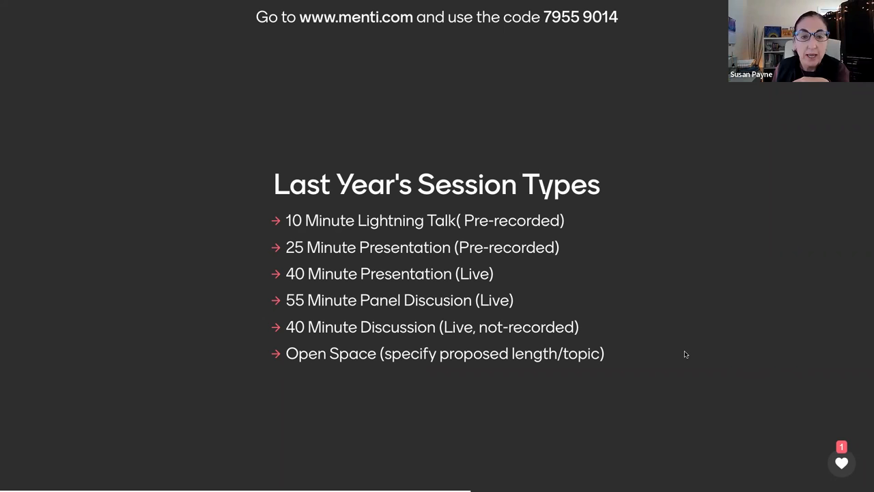
{"action": "mouse_move", "coordinate": [642, 354]}
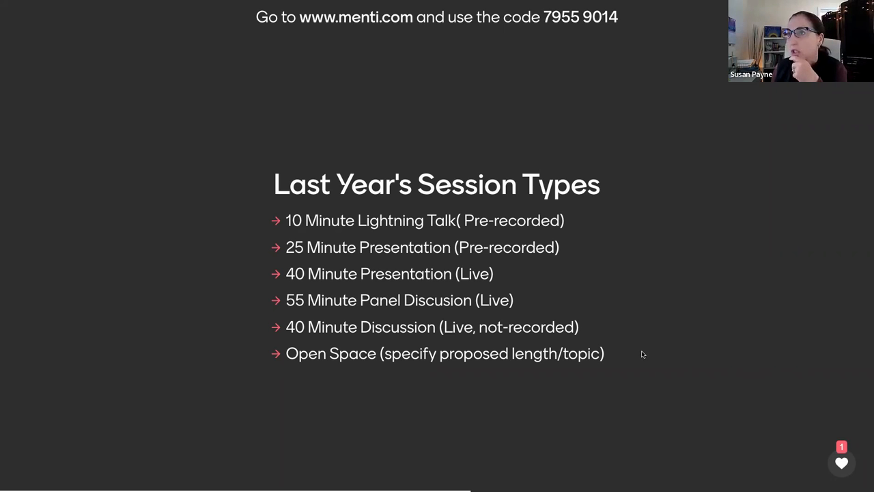
{"action": "mouse_move", "coordinate": [674, 354]}
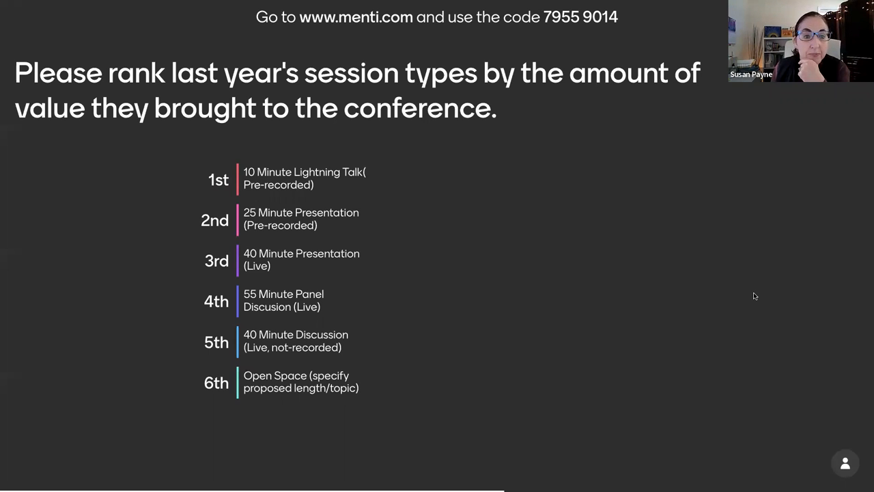
{"action": "mouse_move", "coordinate": [581, 321]}
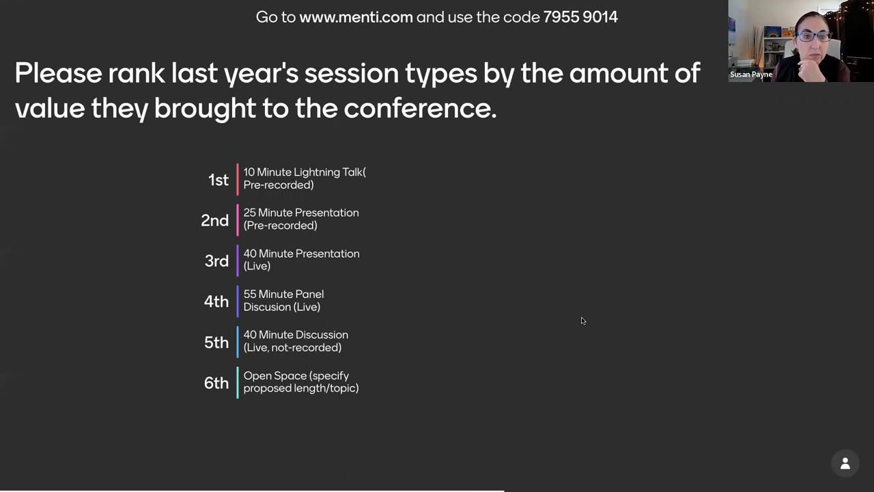
{"action": "mouse_move", "coordinate": [468, 300]}
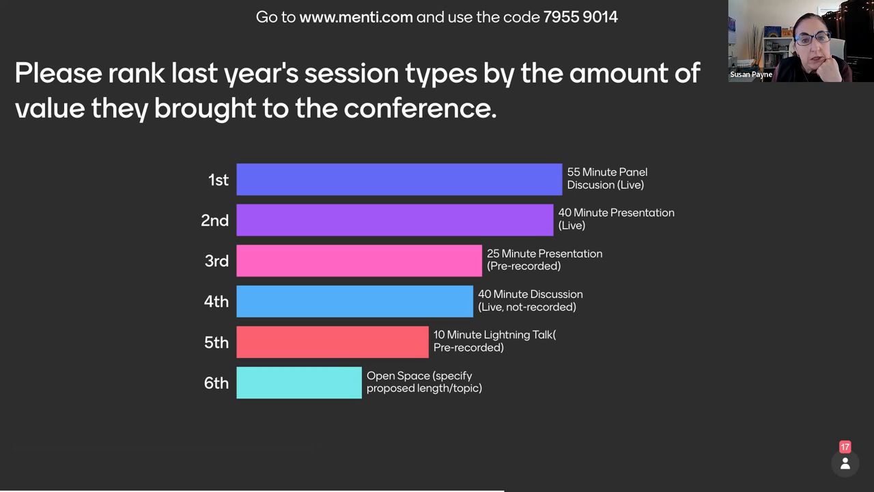
{"action": "mouse_move", "coordinate": [635, 428]}
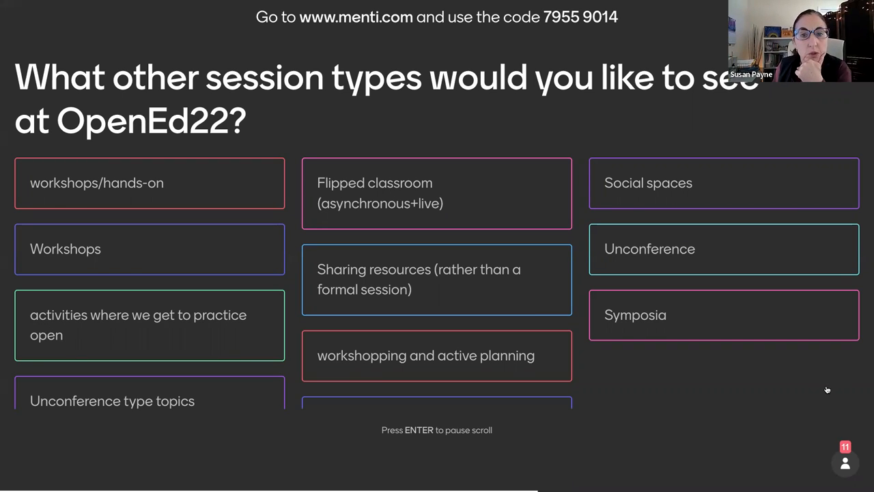
{"action": "mouse_move", "coordinate": [812, 381]}
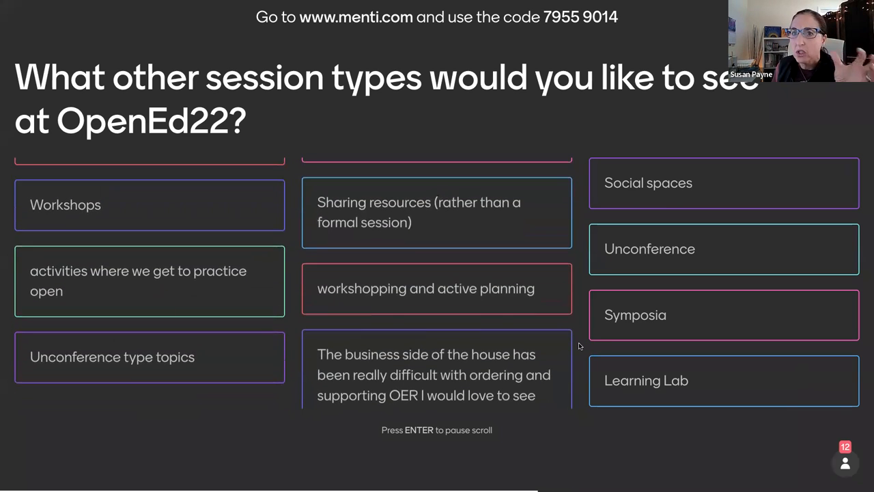
Scroll through the incoming OpenEd22 session-type suggestions on the response wall.
{"action": "scroll", "scroll_direction": "up", "scroll_amount": 3}
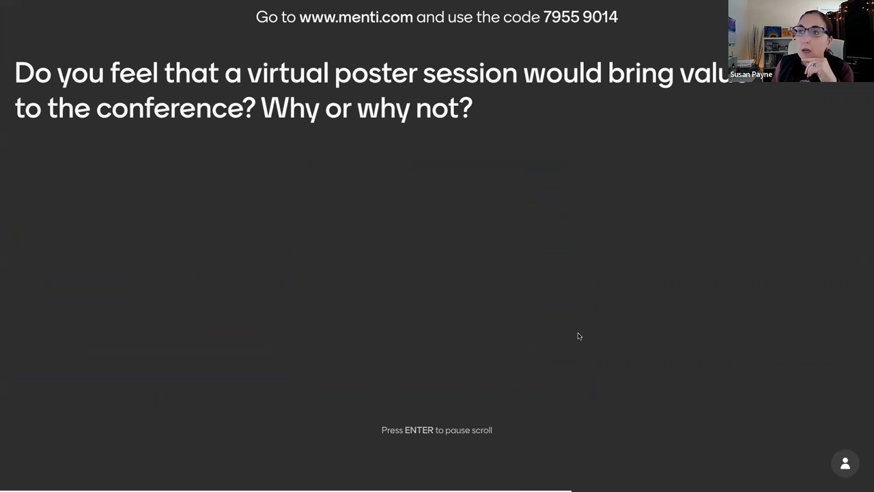
{"action": "mouse_move", "coordinate": [612, 302]}
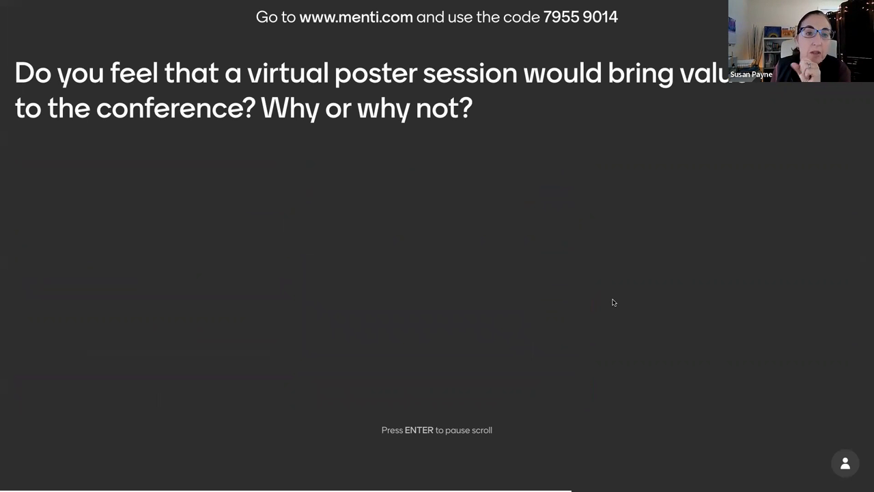
{"action": "mouse_move", "coordinate": [768, 233]}
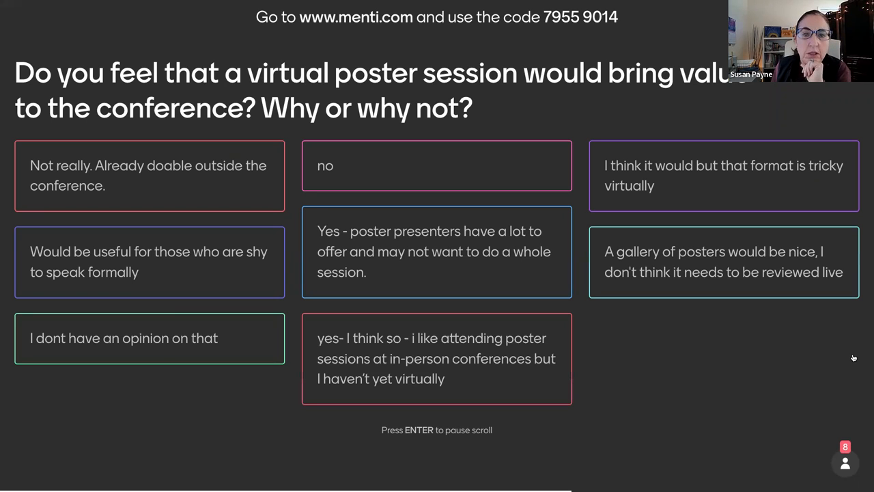
{"action": "mouse_move", "coordinate": [848, 359]}
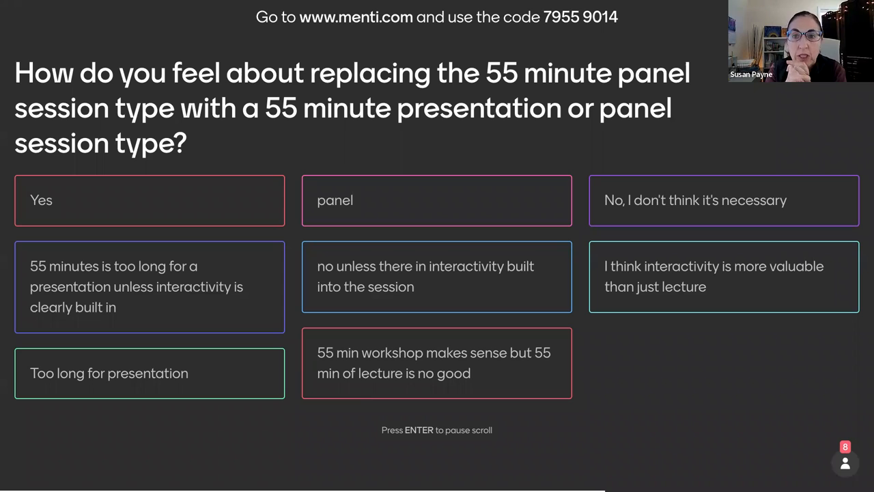
{"action": "mouse_move", "coordinate": [798, 359]}
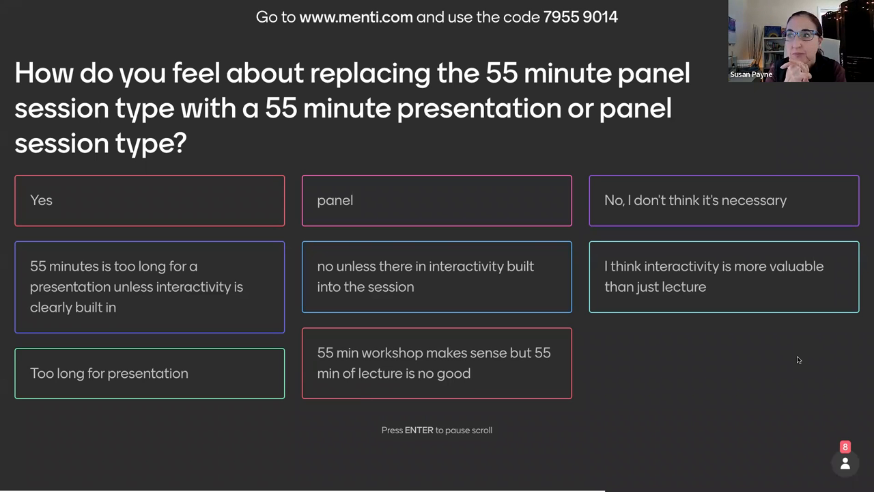
{"action": "mouse_move", "coordinate": [803, 371]}
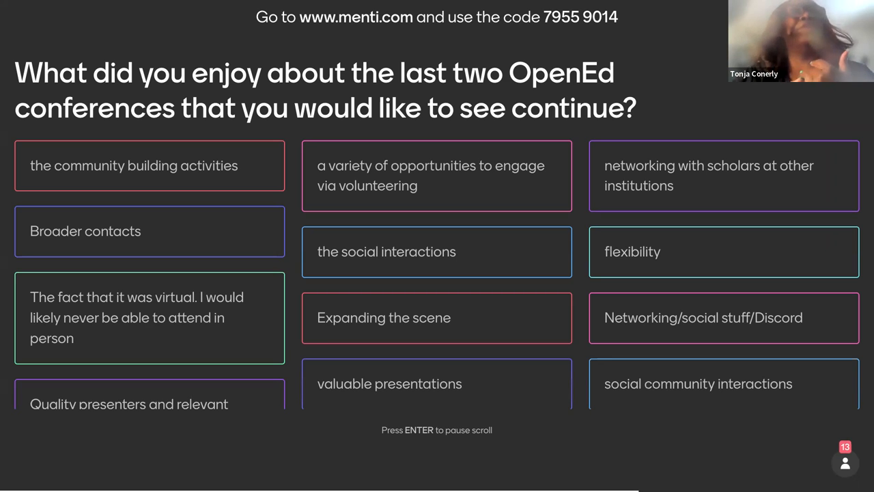
Scroll the 'What did you enjoy' response wall as answers arrive.
{"action": "scroll", "scroll_direction": "up", "scroll_amount": 3}
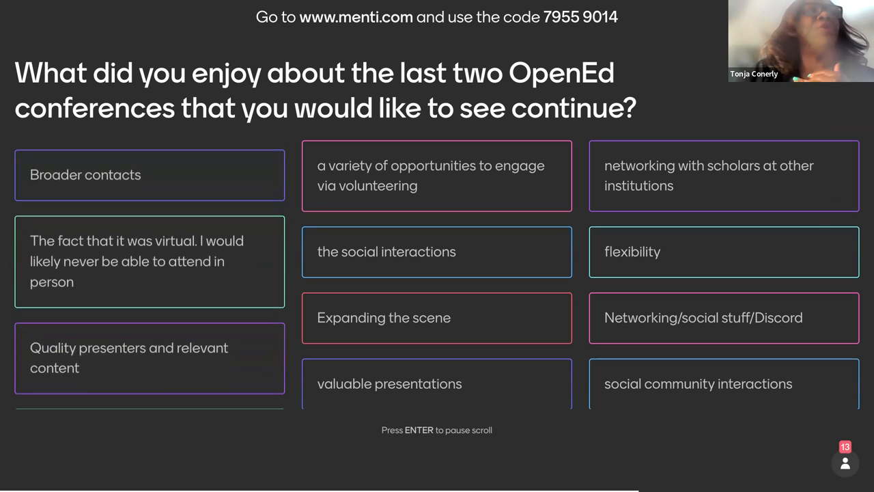
{"action": "scroll", "scroll_direction": "up", "scroll_amount": 3}
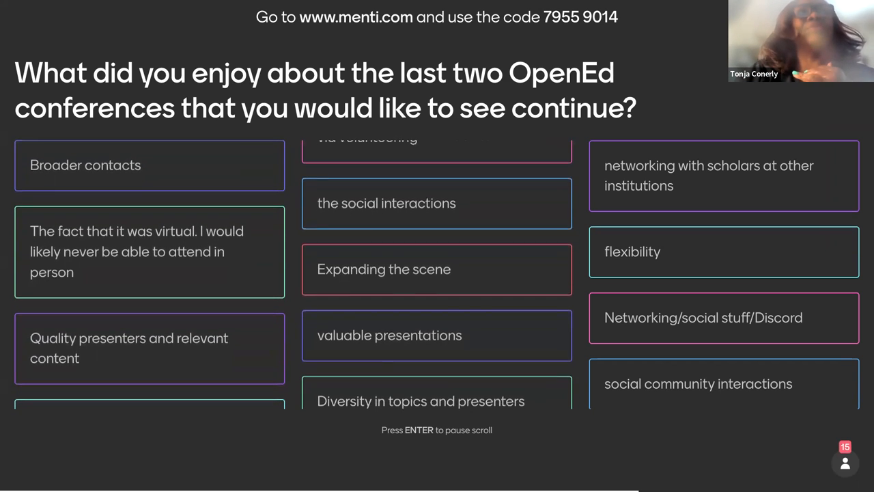
{"action": "scroll", "scroll_direction": "up", "scroll_amount": 3}
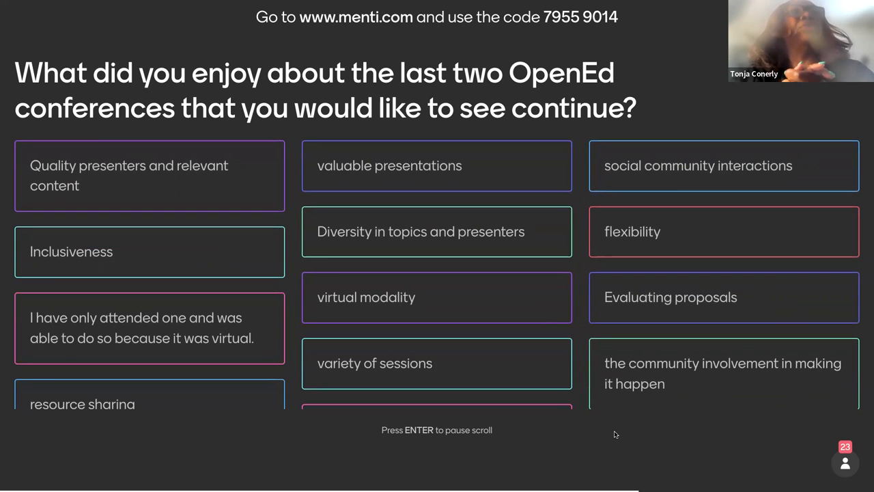
{"action": "scroll", "scroll_direction": "up", "scroll_amount": 3}
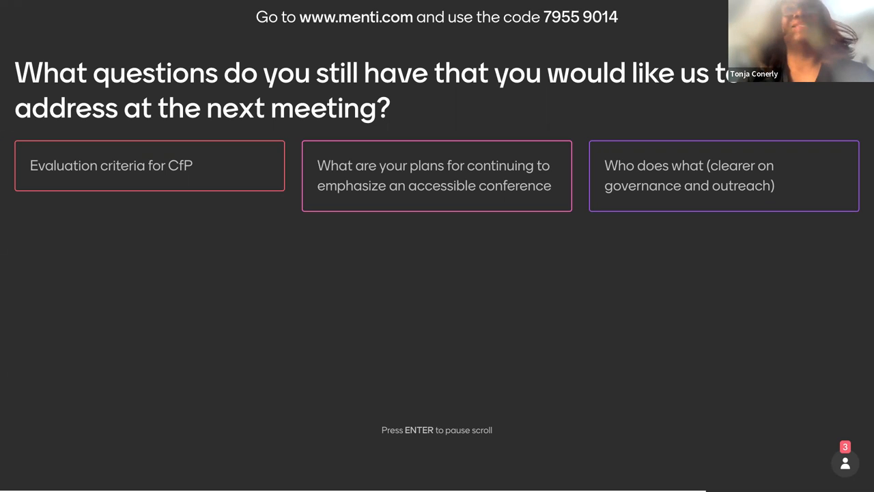
{"action": "mouse_move", "coordinate": [583, 178]}
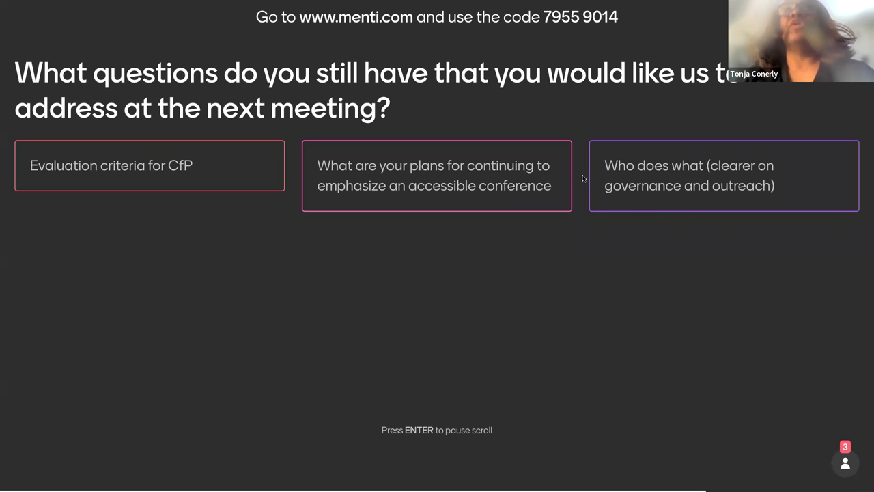
{"action": "mouse_move", "coordinate": [578, 175]}
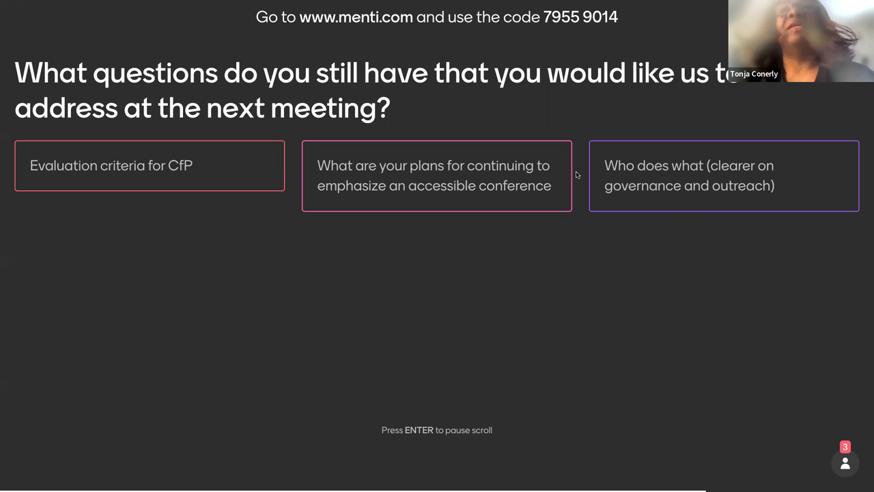
{"action": "mouse_move", "coordinate": [765, 272]}
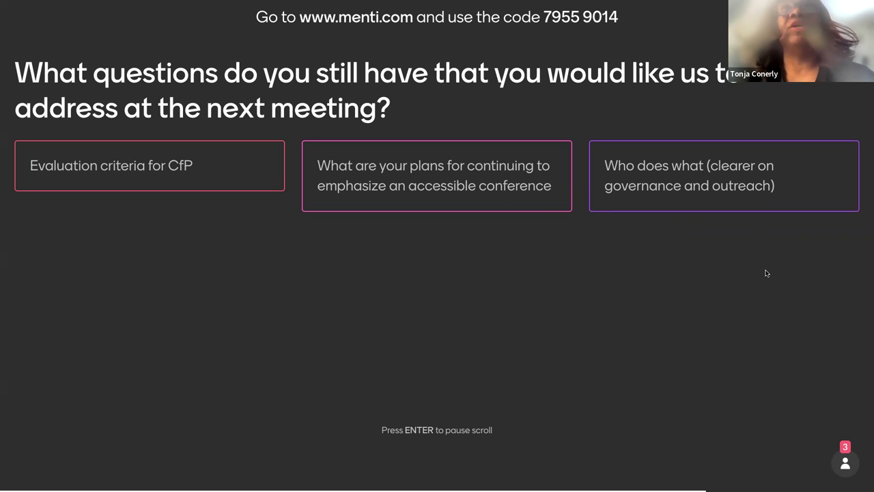
{"action": "mouse_move", "coordinate": [842, 242]}
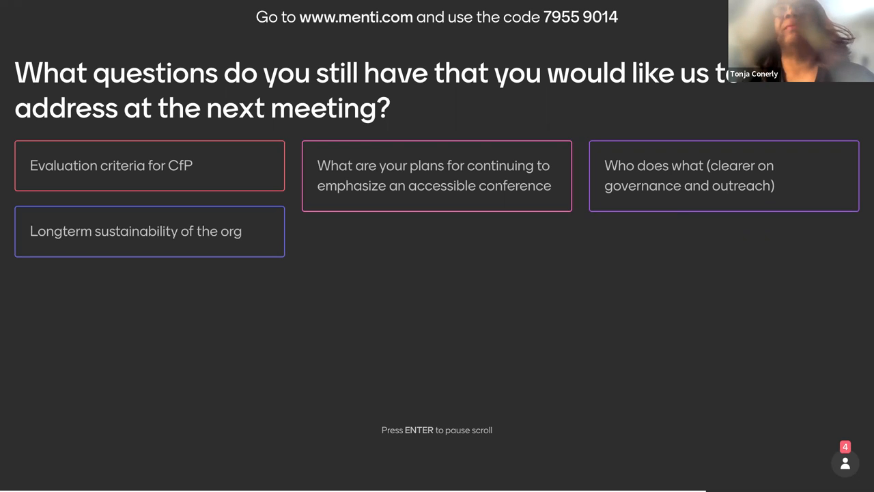
{"action": "mouse_move", "coordinate": [856, 266]}
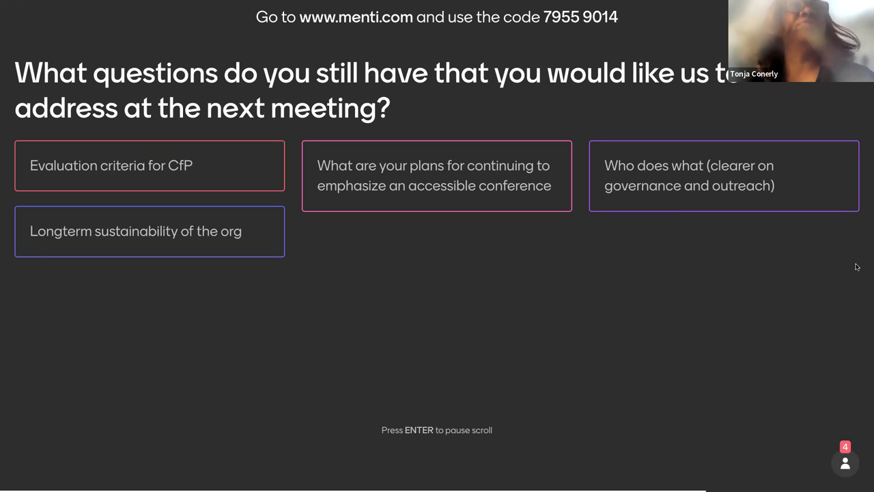
{"action": "mouse_move", "coordinate": [860, 265]}
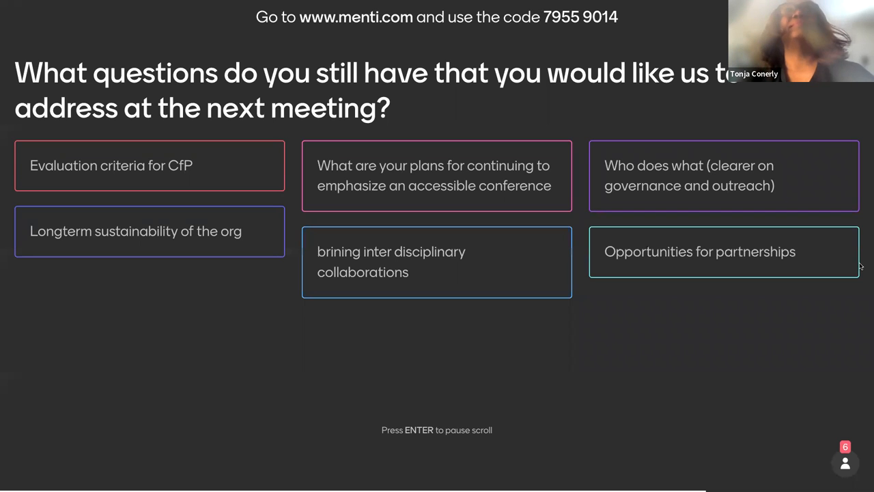
{"action": "mouse_move", "coordinate": [863, 295]}
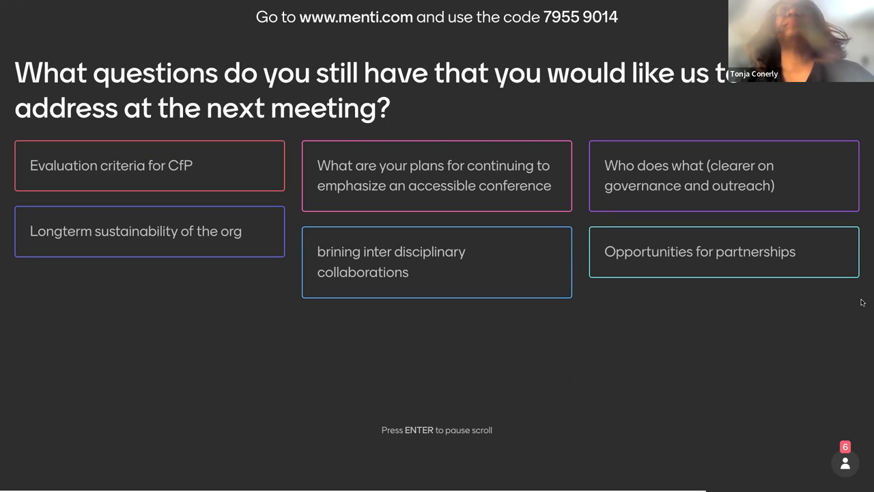
{"action": "mouse_move", "coordinate": [857, 303]}
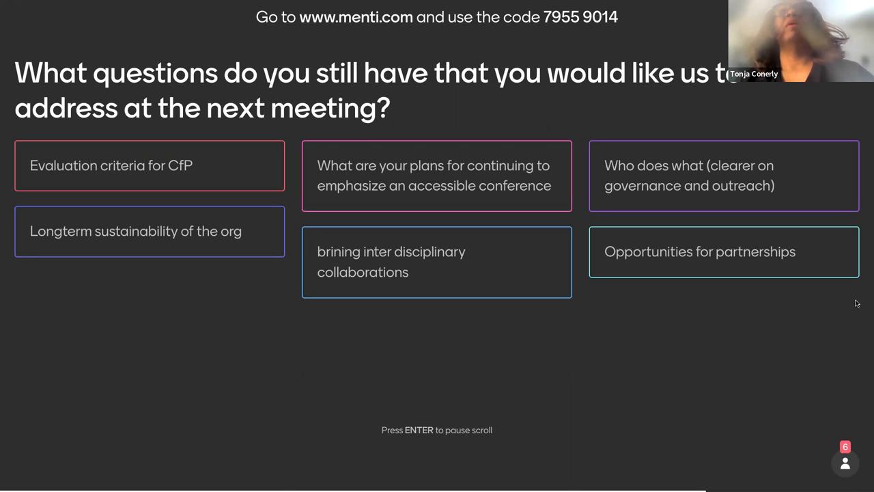
{"action": "mouse_move", "coordinate": [850, 334]}
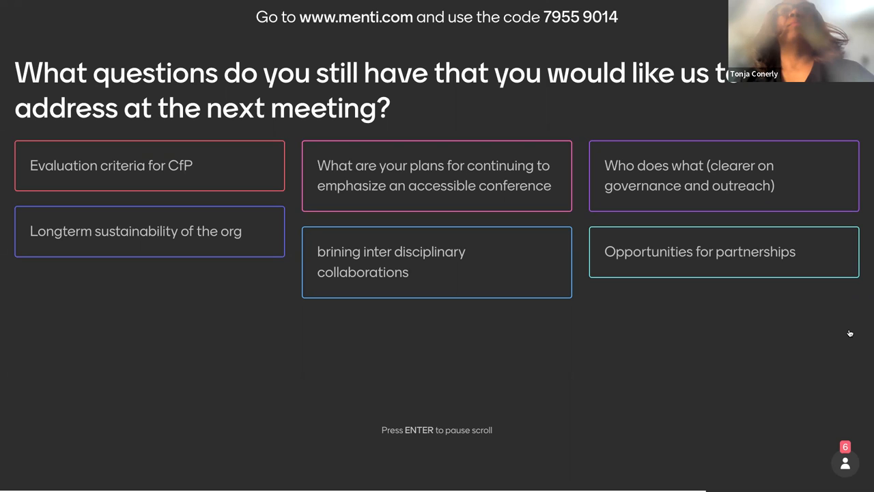
{"action": "mouse_move", "coordinate": [834, 333]}
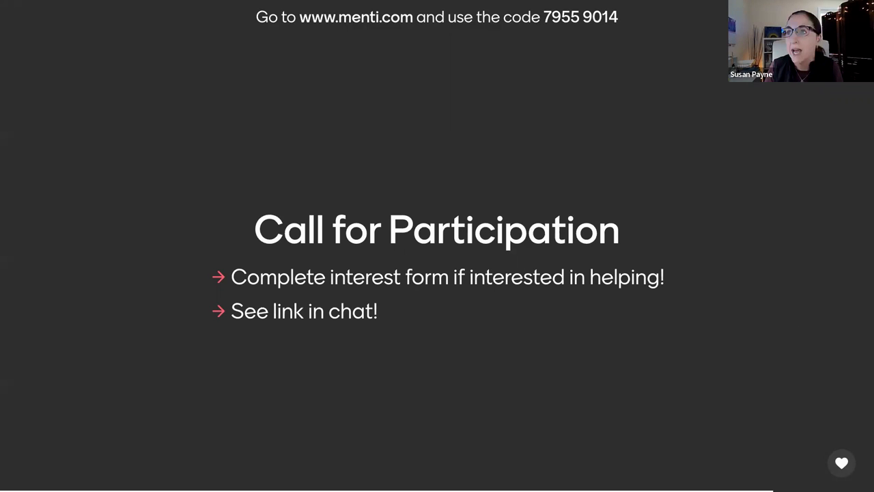
{"action": "mouse_move", "coordinate": [819, 350]}
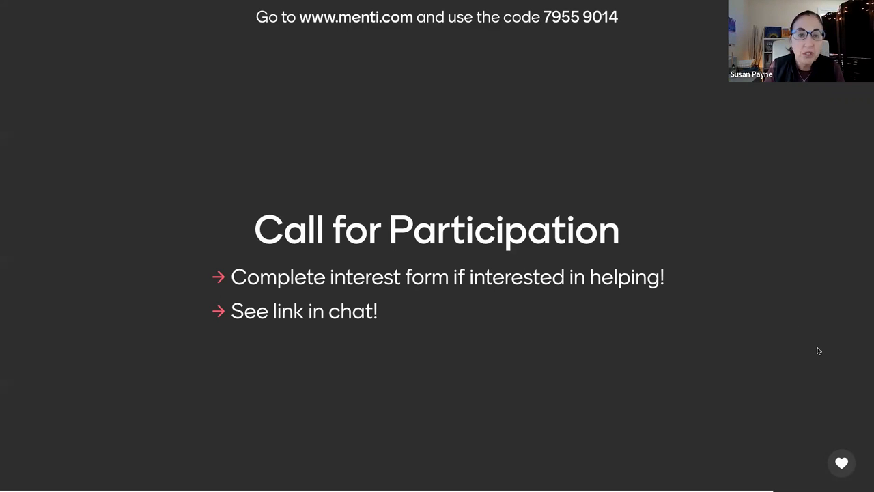
{"action": "mouse_move", "coordinate": [841, 362]}
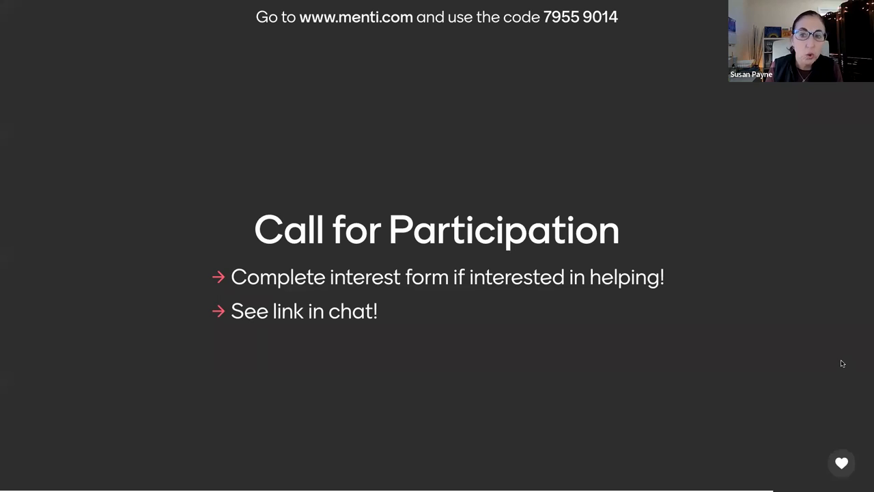
{"action": "mouse_move", "coordinate": [828, 364]}
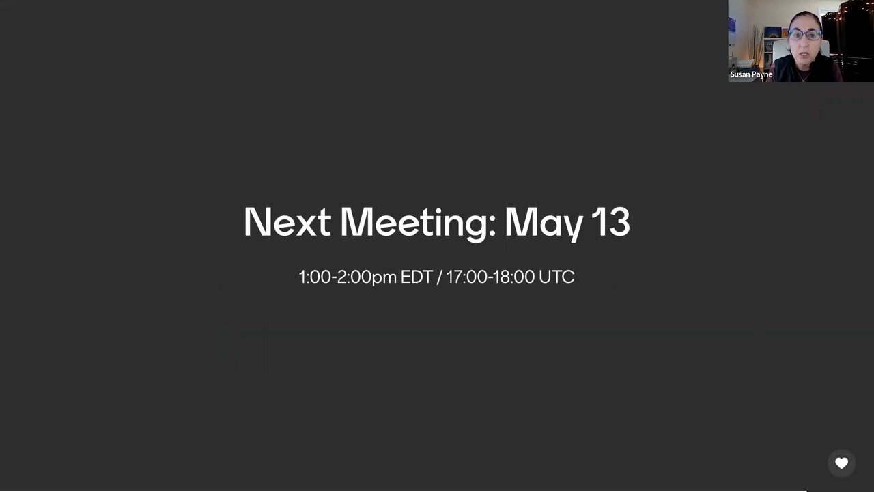
{"action": "mouse_move", "coordinate": [789, 305]}
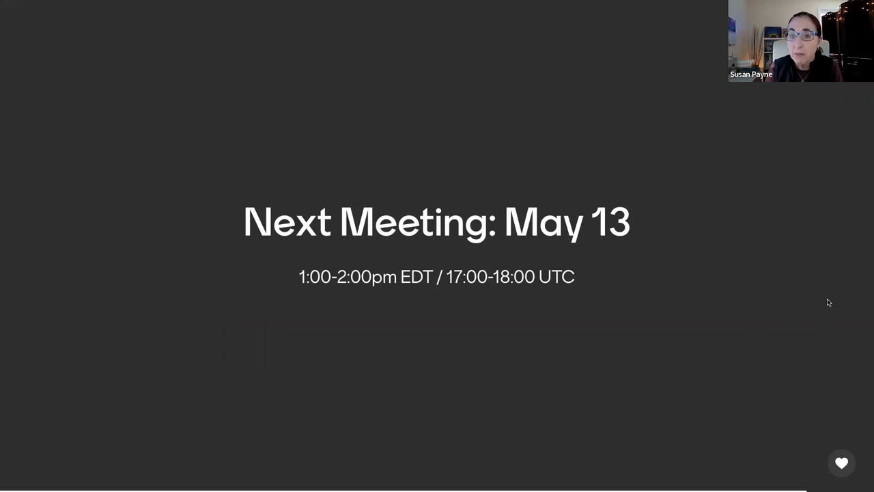
{"action": "mouse_move", "coordinate": [814, 301]}
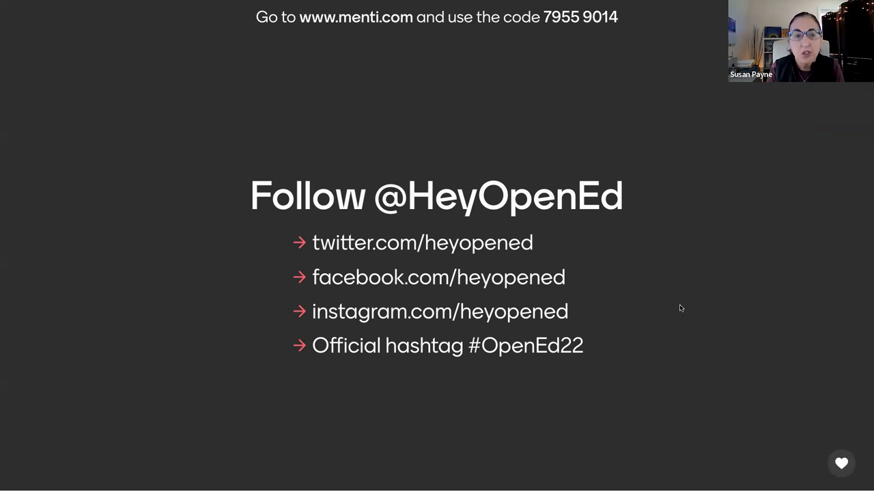
{"action": "mouse_move", "coordinate": [827, 285]}
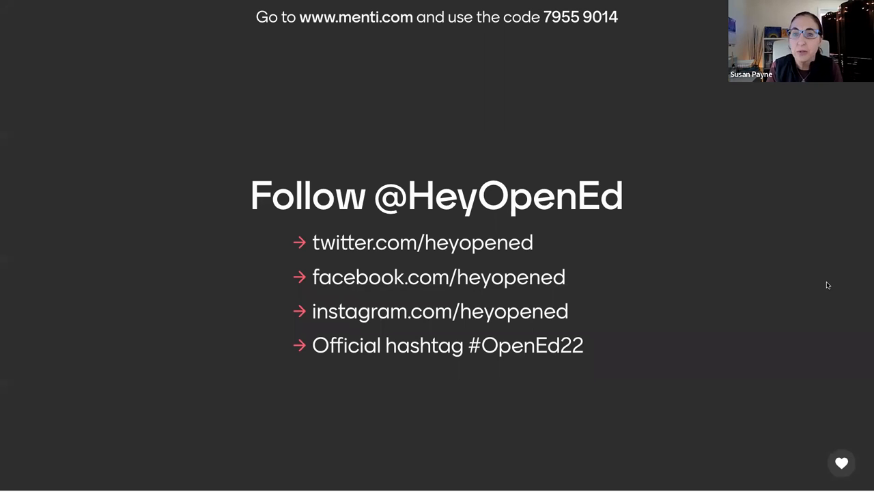